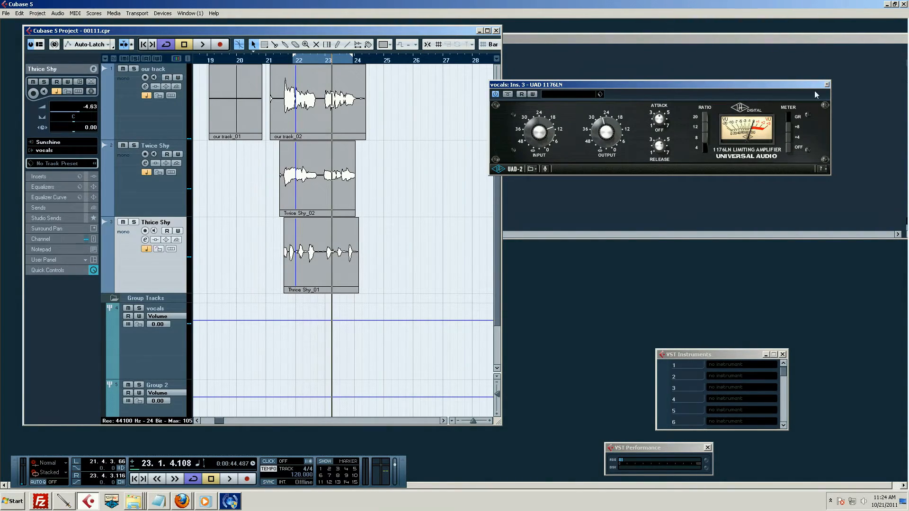
Close the vocals UAD 1176LN window, select 'our track' and show the vocals group Channel Settings.
{"action": "left_click", "coordinate": [825, 84]}
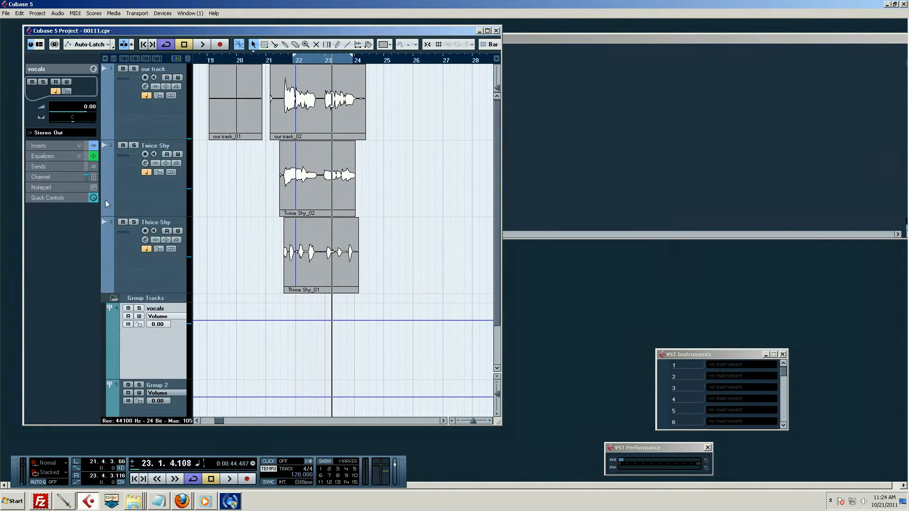
{"action": "left_click", "coordinate": [154, 68]}
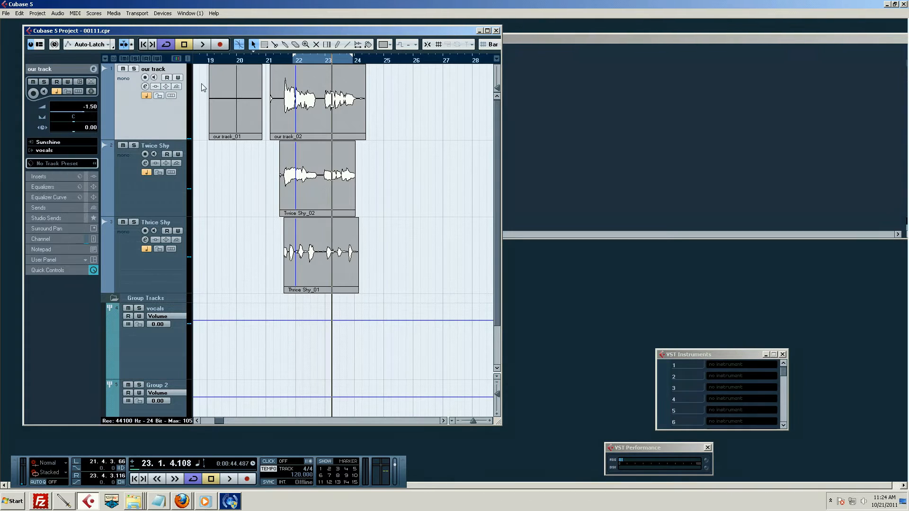
{"action": "mouse_move", "coordinate": [146, 86]}
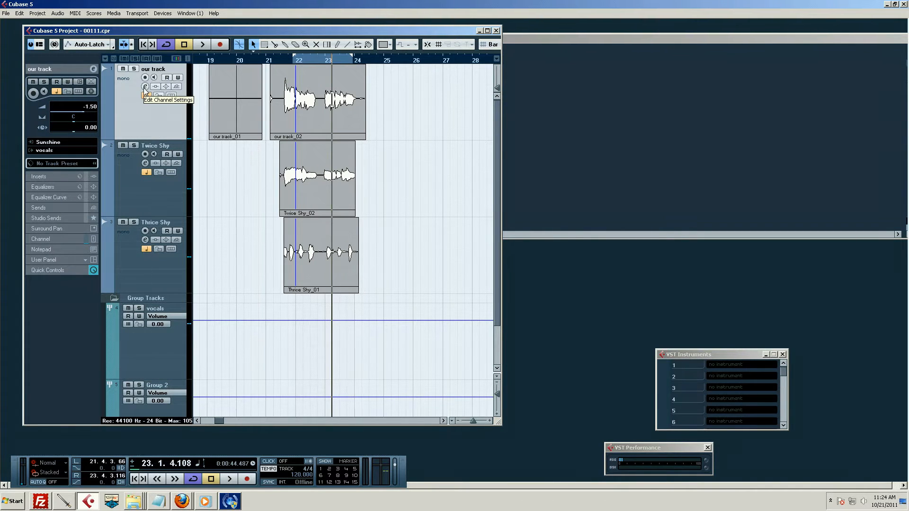
{"action": "left_click", "coordinate": [201, 45]}
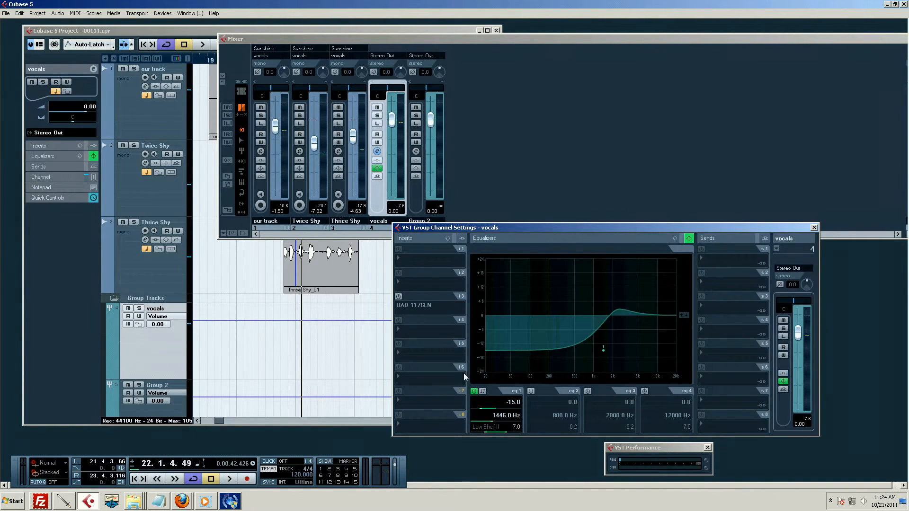
{"action": "left_click", "coordinate": [473, 391]}
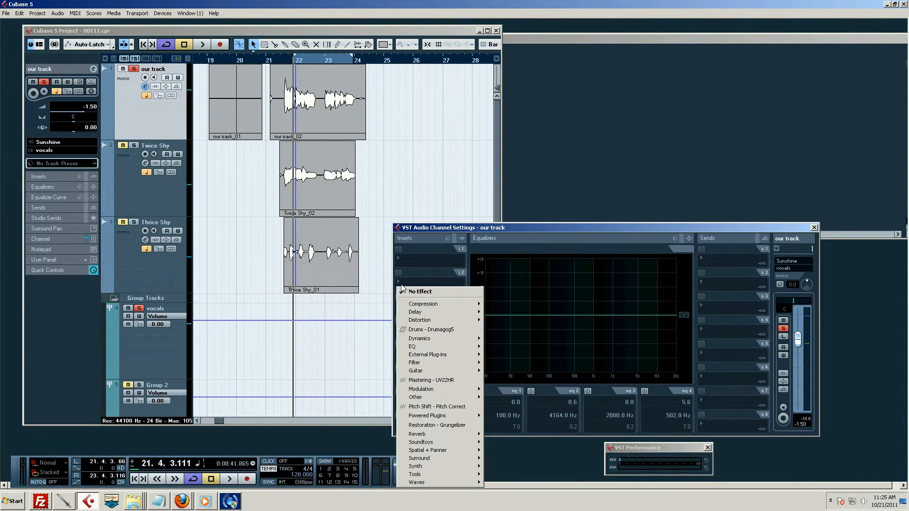
{"action": "mouse_move", "coordinate": [437, 425]}
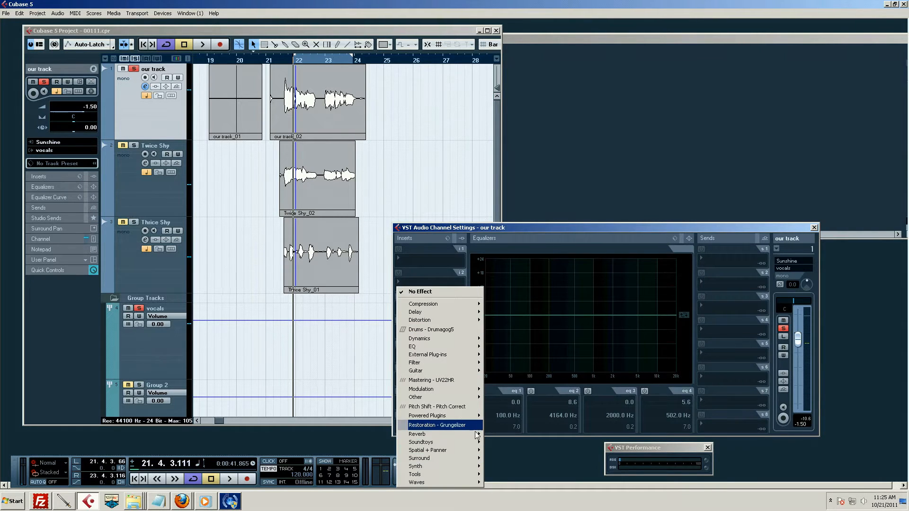
{"action": "mouse_move", "coordinate": [427, 416]}
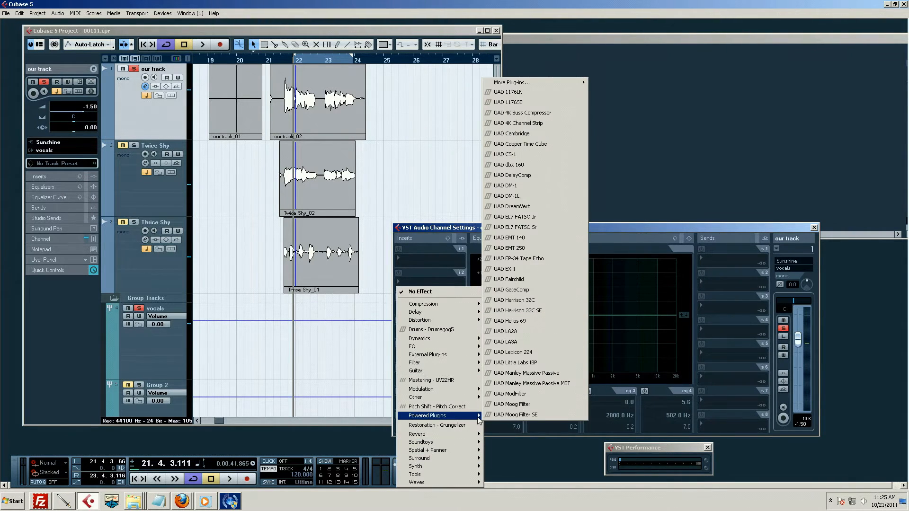
{"action": "mouse_move", "coordinate": [533, 133]}
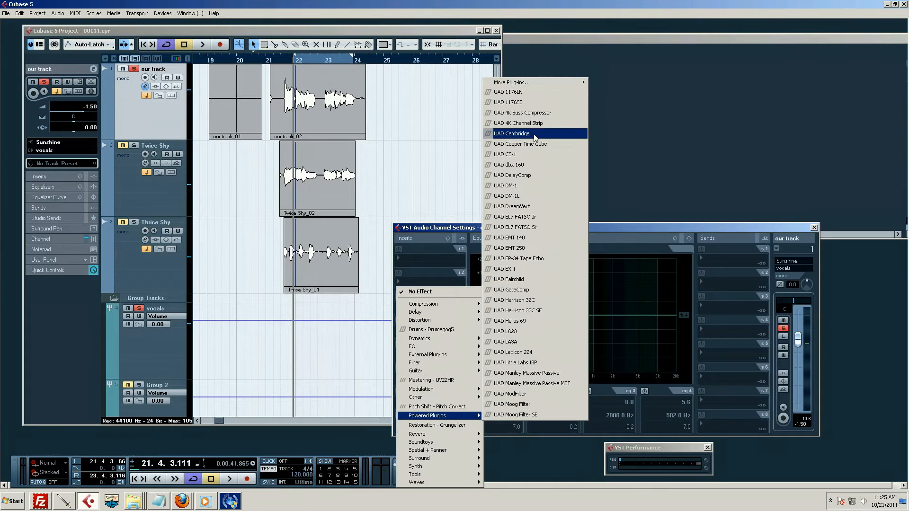
Load Powered Plugins > UAD Cambridge into insert slot 2 of 'our track'.
{"action": "left_click", "coordinate": [511, 134]}
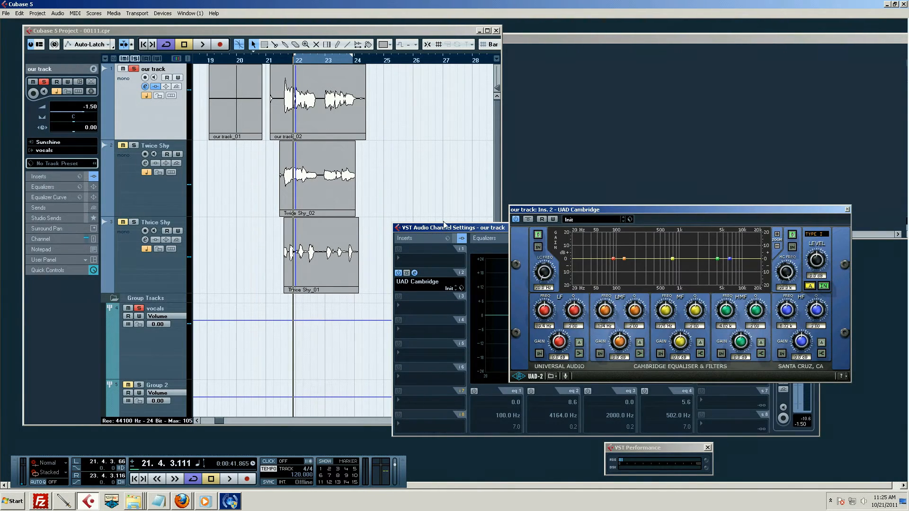
{"action": "mouse_move", "coordinate": [774, 190]}
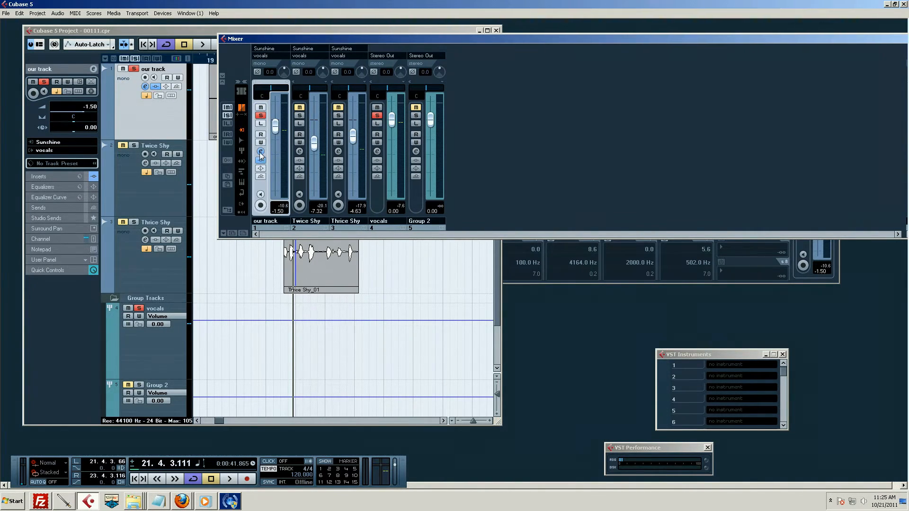
Show 'our track' Channel Settings beside the mixer with UAD Cambridge in its inserts.
{"action": "left_click", "coordinate": [260, 153]}
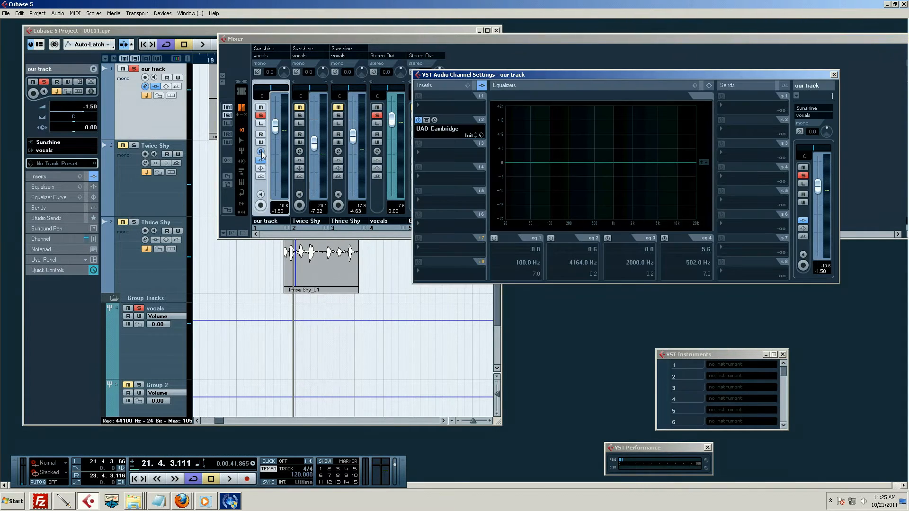
{"action": "left_click", "coordinate": [496, 30]}
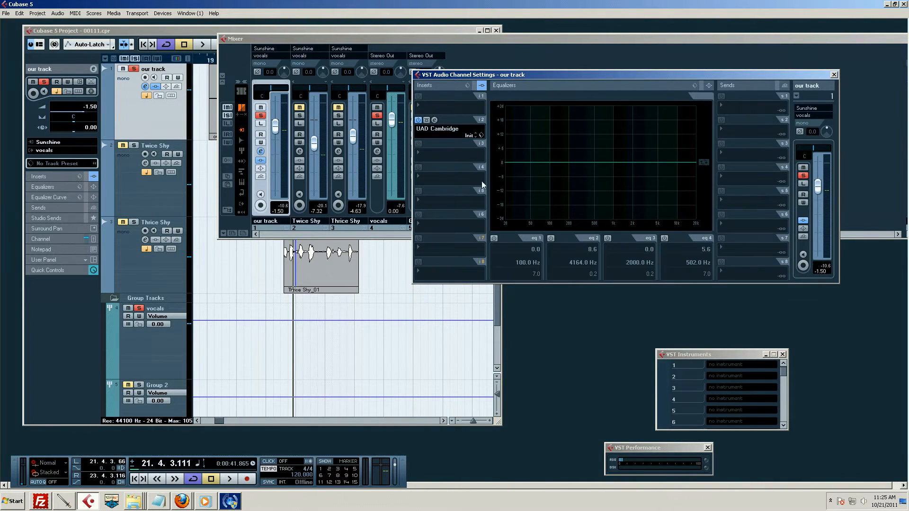
{"action": "mouse_move", "coordinate": [516, 98]}
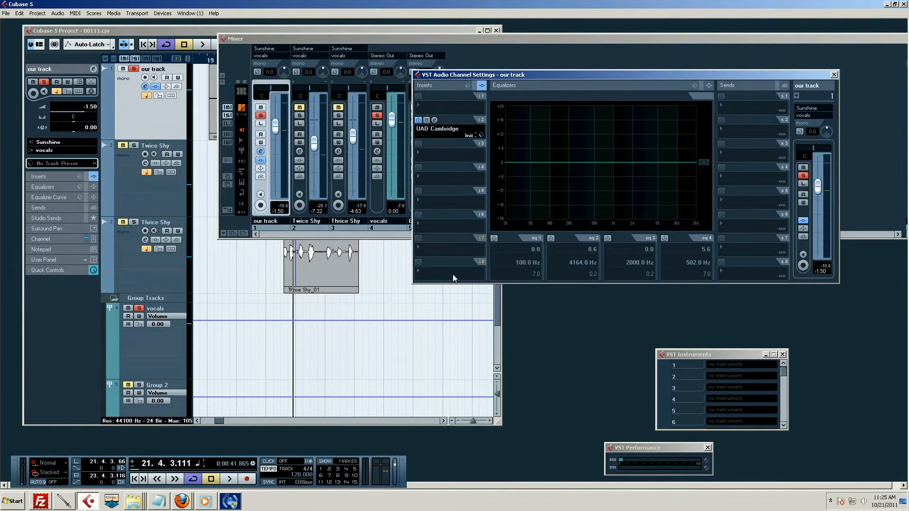
{"action": "mouse_move", "coordinate": [423, 237]}
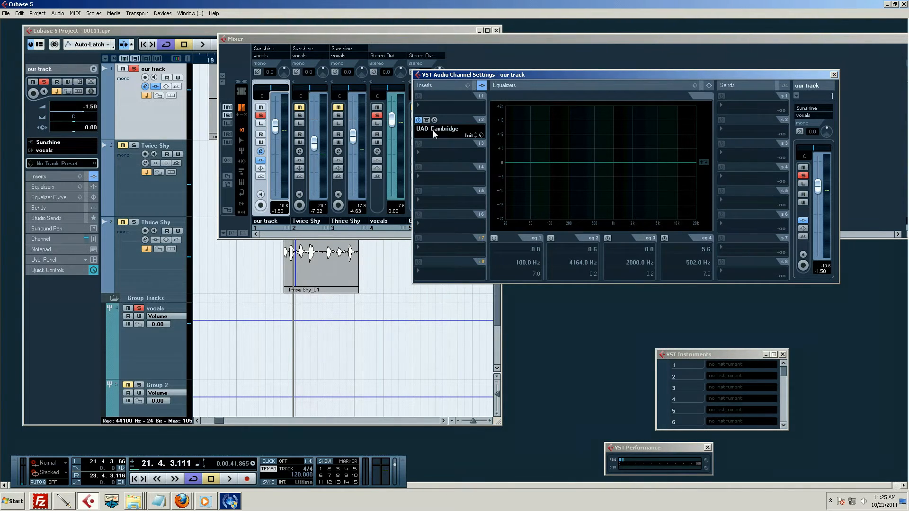
{"action": "mouse_move", "coordinate": [431, 147]}
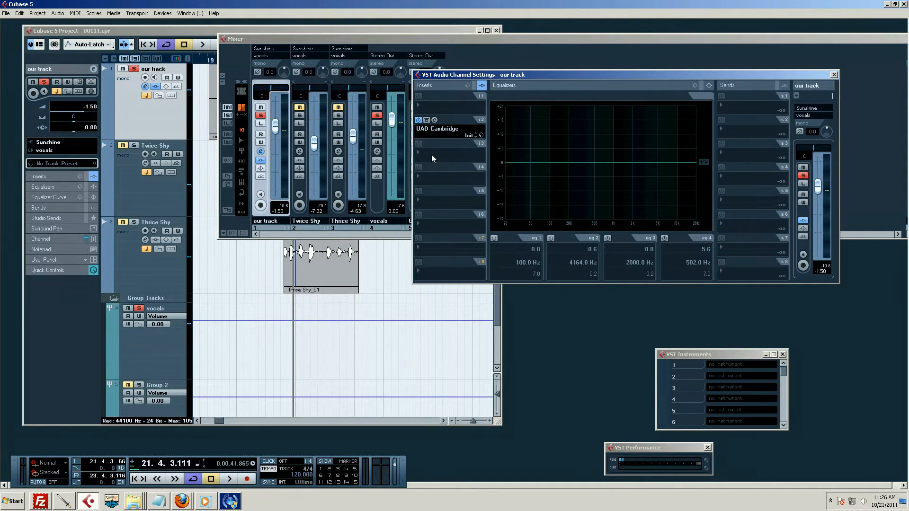
{"action": "mouse_move", "coordinate": [411, 168]}
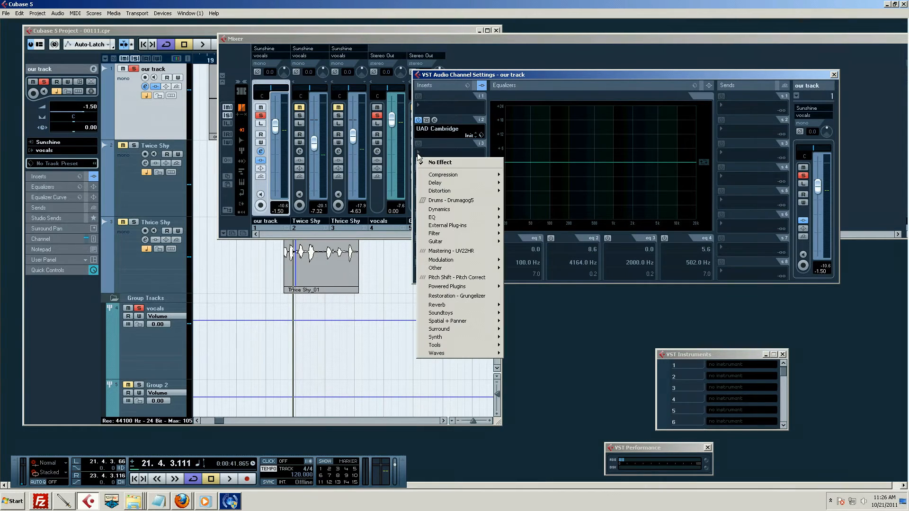
{"action": "mouse_move", "coordinate": [425, 173]}
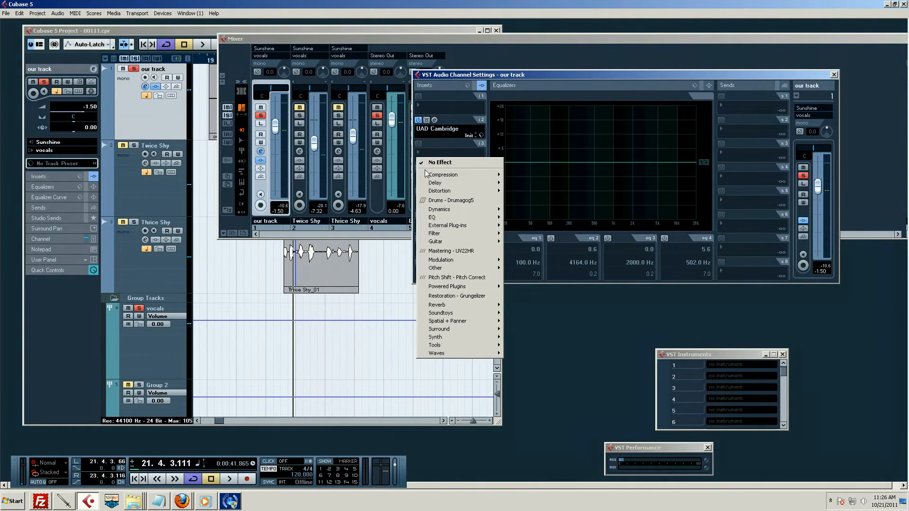
{"action": "mouse_move", "coordinate": [435, 182]}
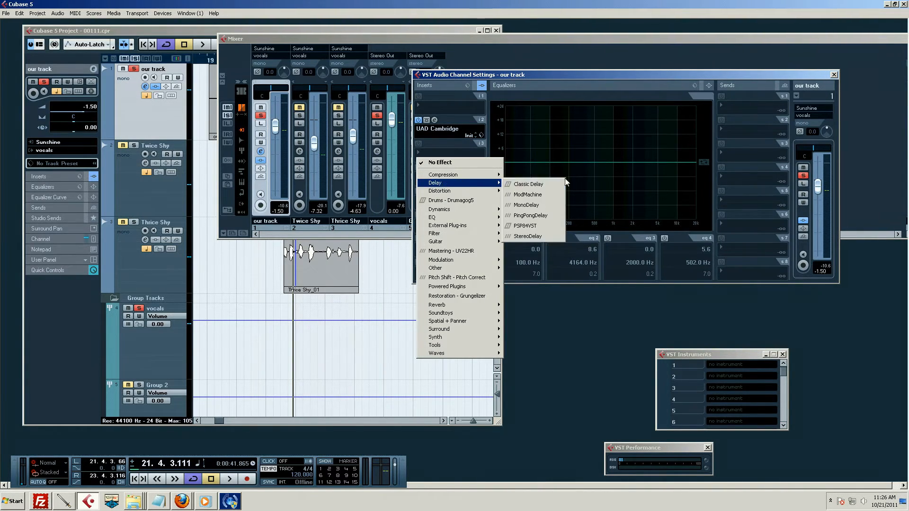
Load Delay > Classic Delay into insert slot 3, below UAD Cambridge.
{"action": "left_click", "coordinate": [527, 184]}
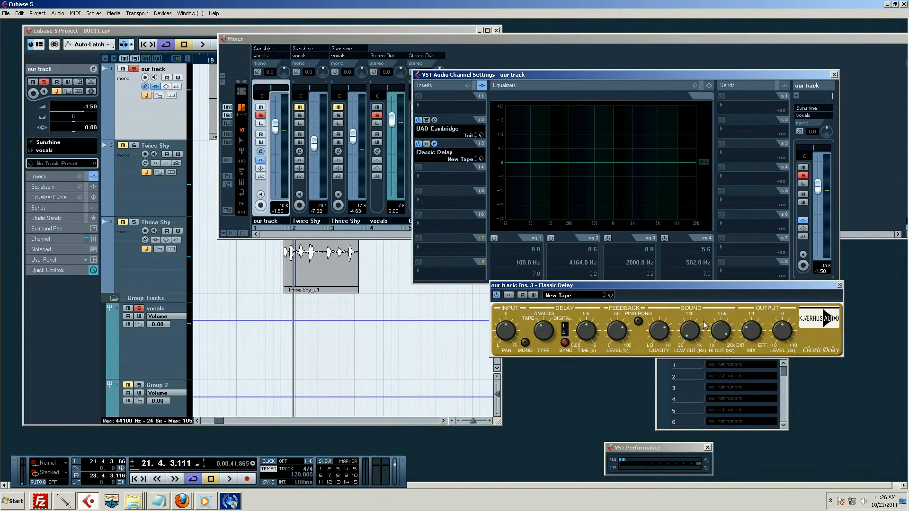
{"action": "mouse_move", "coordinate": [808, 310]}
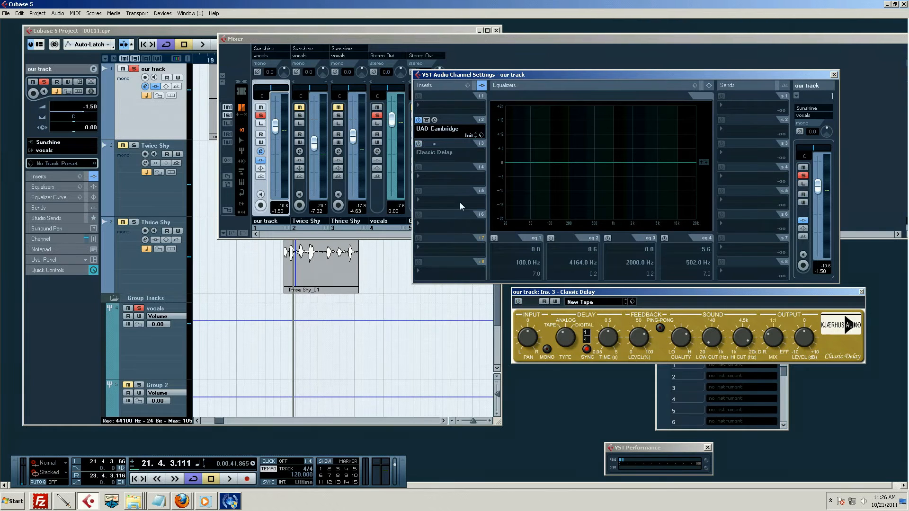
{"action": "mouse_move", "coordinate": [438, 143]}
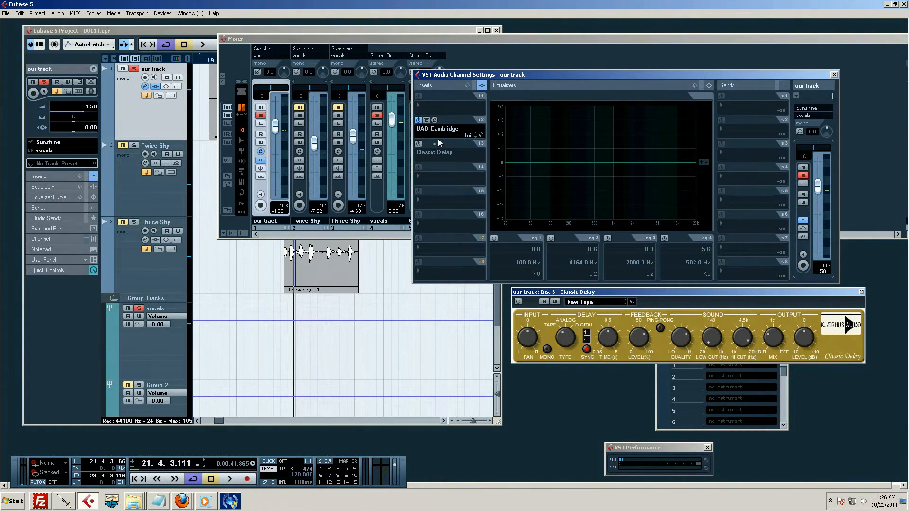
Shape the UAD Cambridge EQ with an upper-mid boost and lower Twice Shy's fader to -3.61 during playback.
{"action": "left_click", "coordinate": [426, 135]}
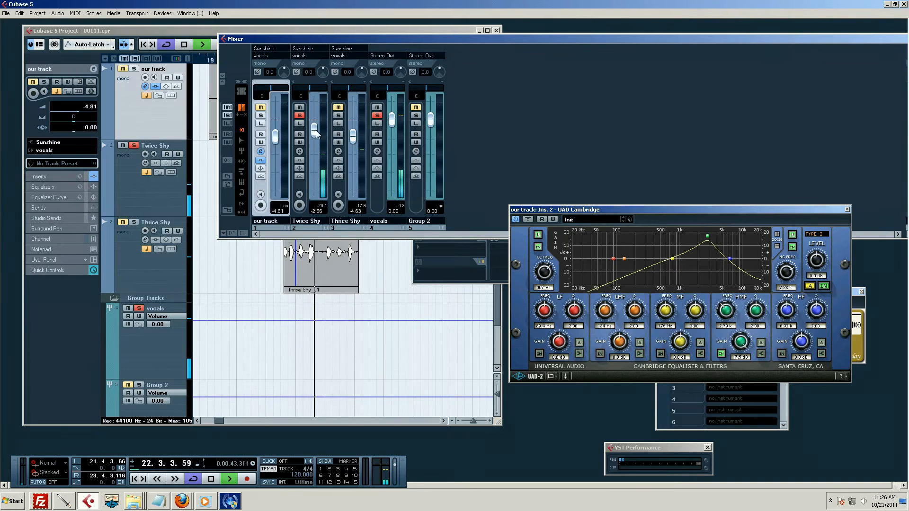
{"action": "left_click_drag", "start_coordinate": [314, 126], "coordinate": [314, 135]}
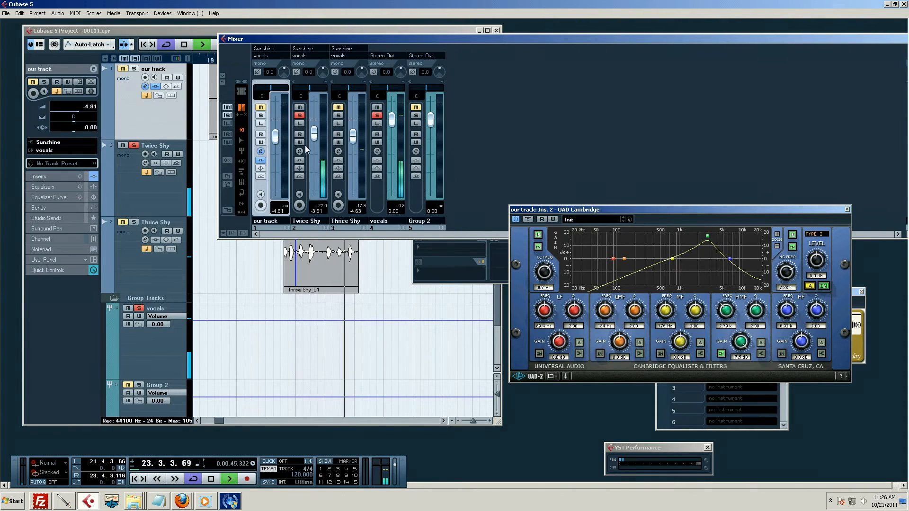
{"action": "left_click", "coordinate": [211, 479]}
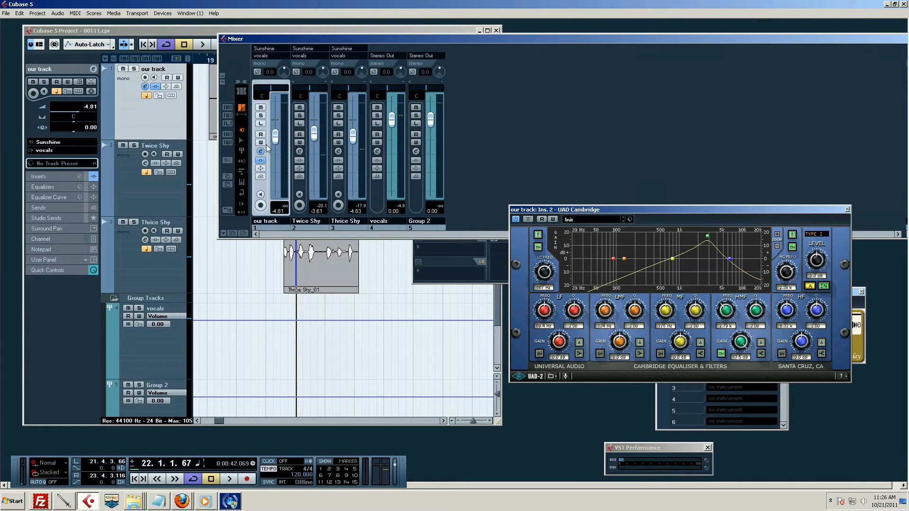
Activate the Classic Delay insert and show its editor on the New Tape preset.
{"action": "left_click", "coordinate": [260, 150]}
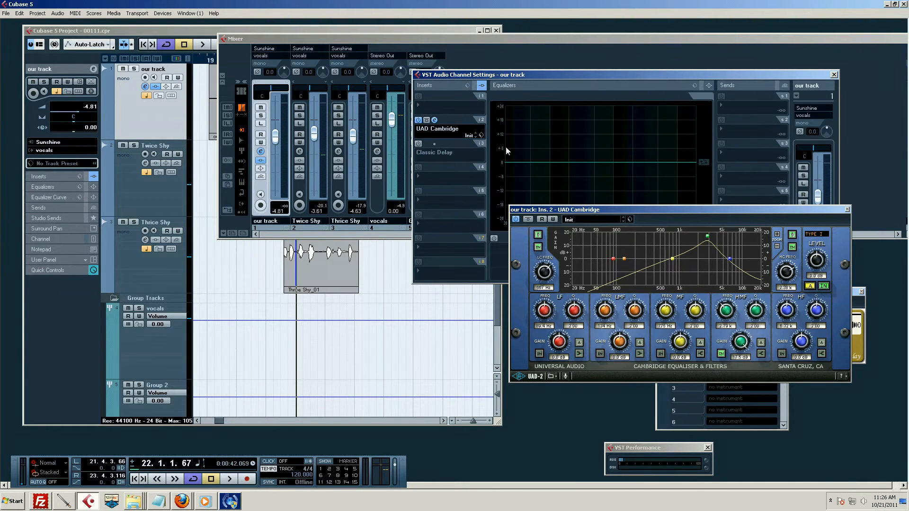
{"action": "mouse_move", "coordinate": [426, 156]}
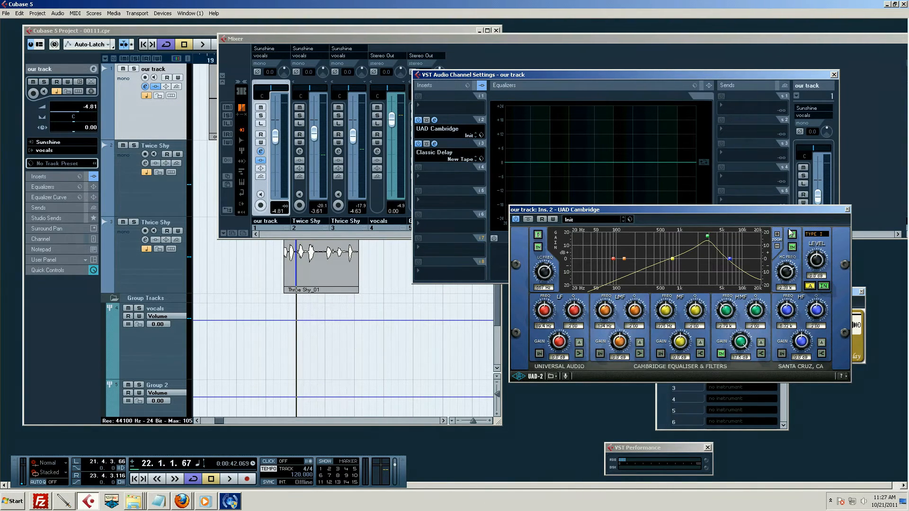
{"action": "left_click", "coordinate": [437, 155]}
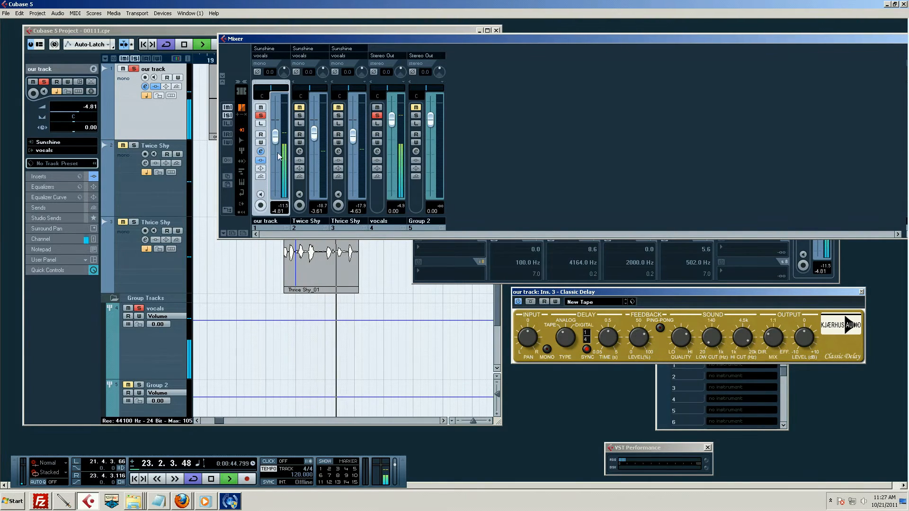
Bypass the Classic Delay insert on 'our track', then switch it back on with New Tape.
{"action": "left_click", "coordinate": [260, 151]}
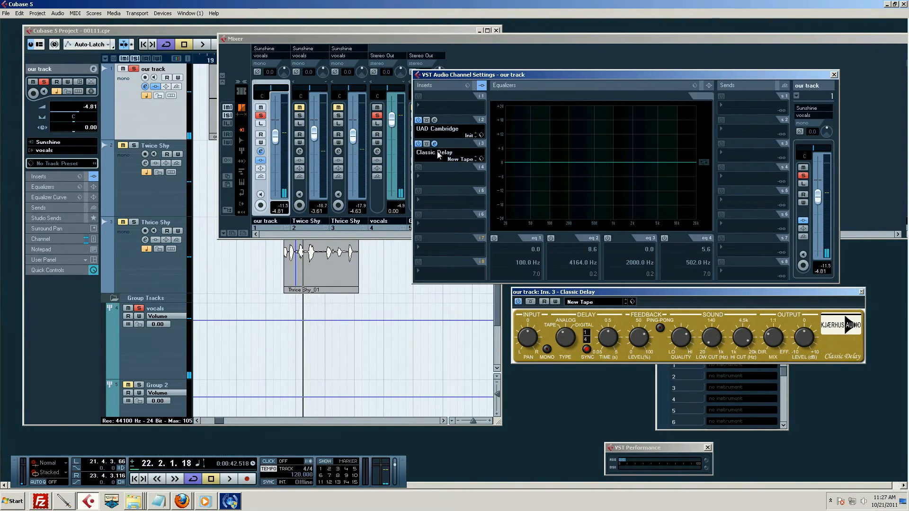
{"action": "mouse_move", "coordinate": [437, 155]}
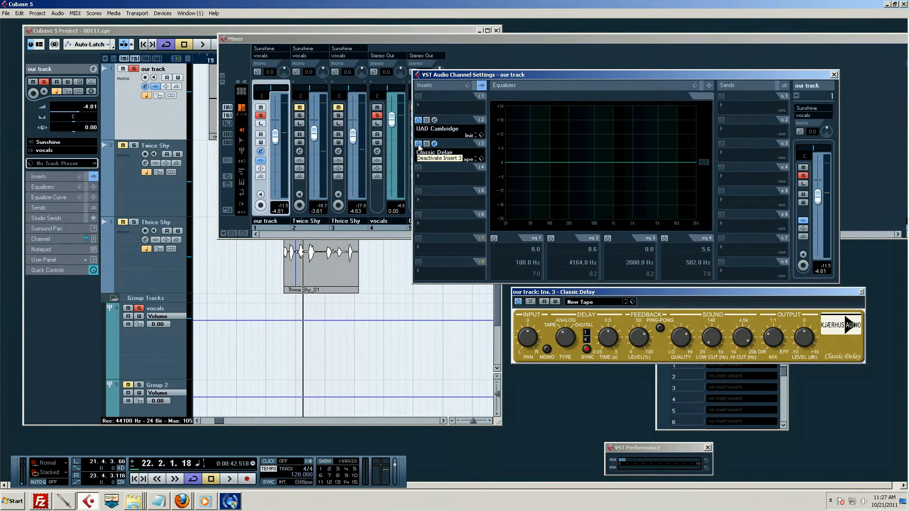
{"action": "left_click", "coordinate": [228, 479]}
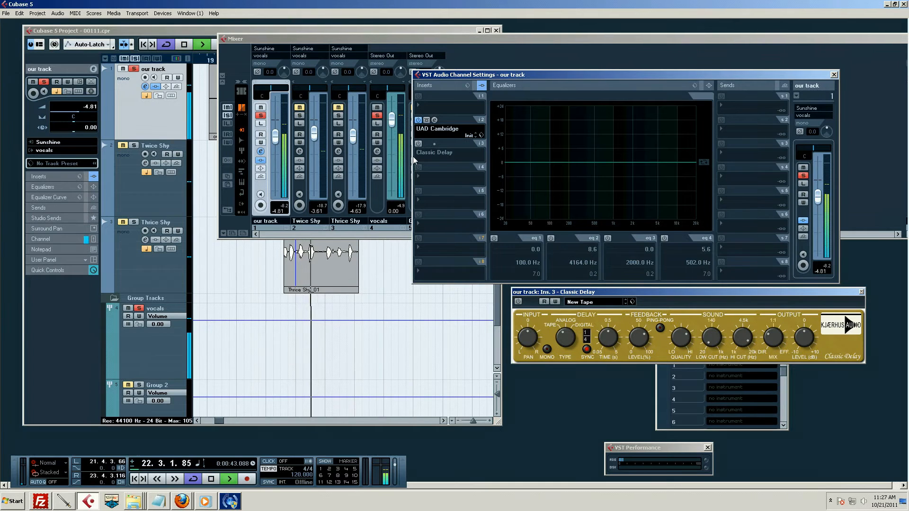
{"action": "left_click", "coordinate": [212, 479]}
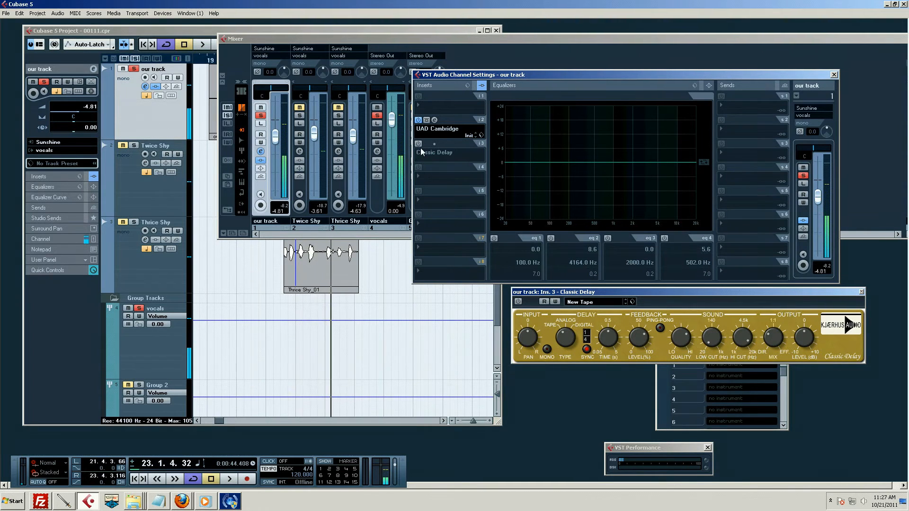
{"action": "mouse_move", "coordinate": [418, 144]}
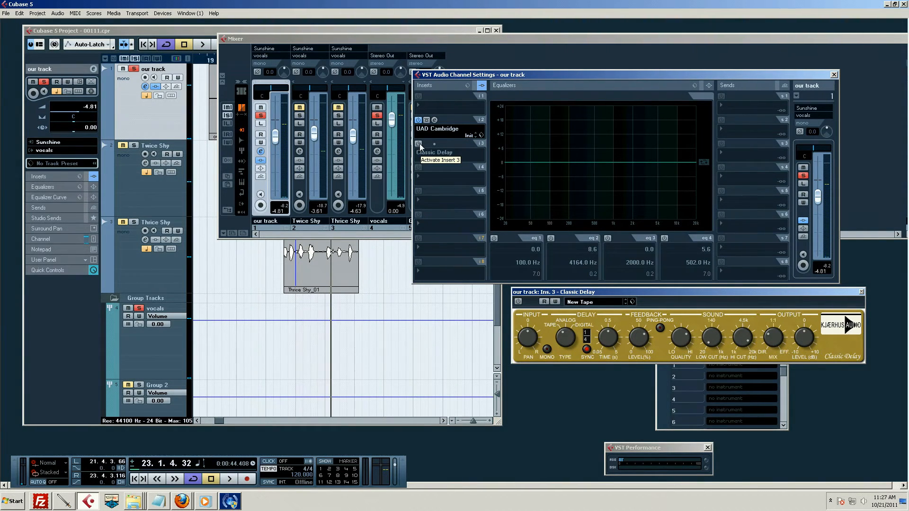
{"action": "mouse_move", "coordinate": [419, 143]}
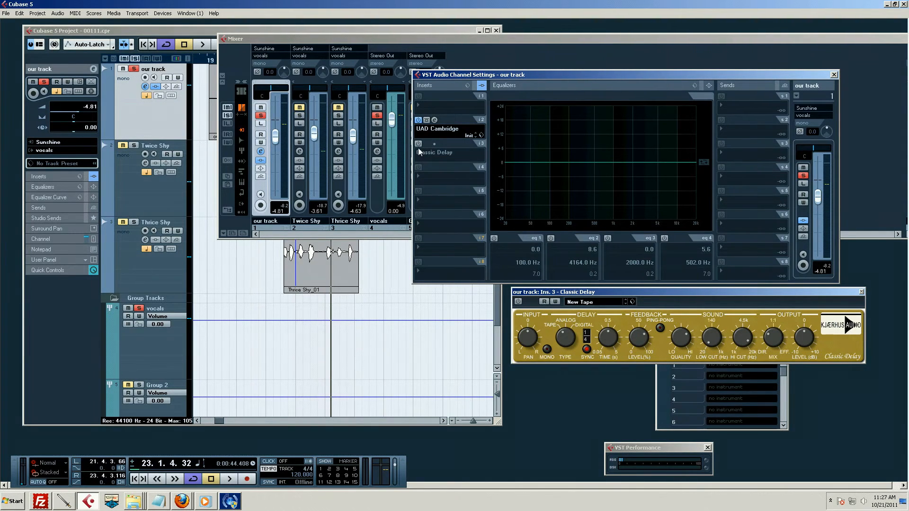
{"action": "left_click", "coordinate": [441, 152]}
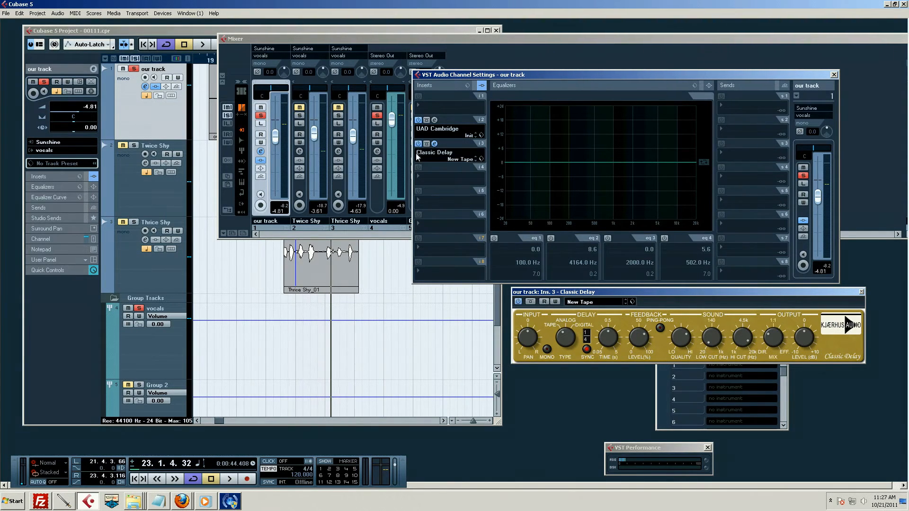
{"action": "mouse_move", "coordinate": [443, 149]}
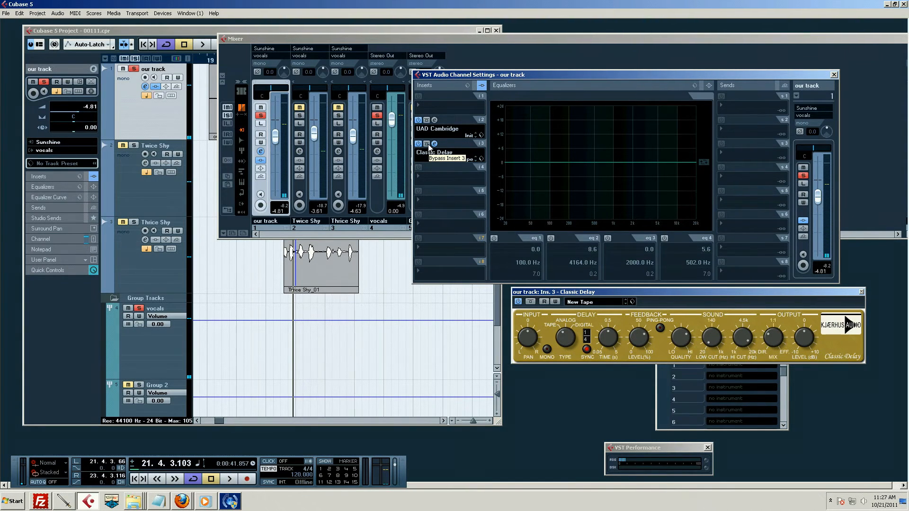
{"action": "mouse_move", "coordinate": [363, 169]}
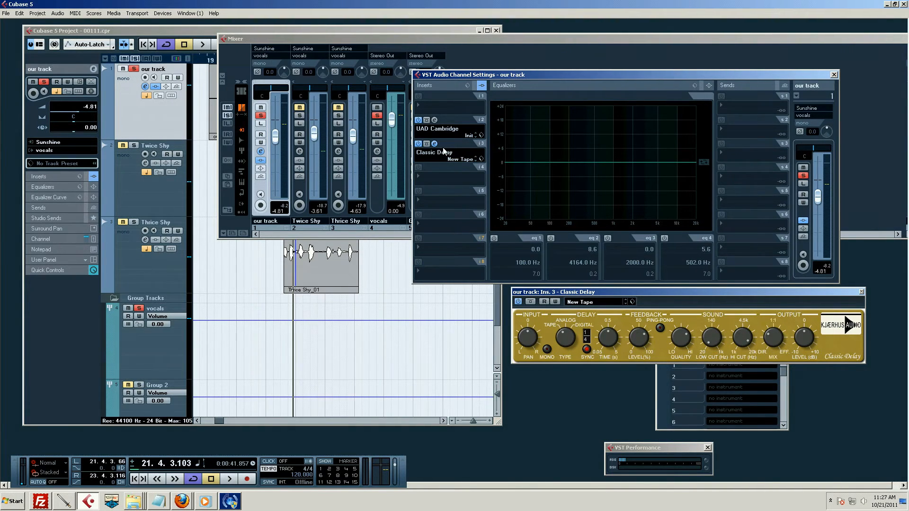
{"action": "mouse_move", "coordinate": [486, 125]}
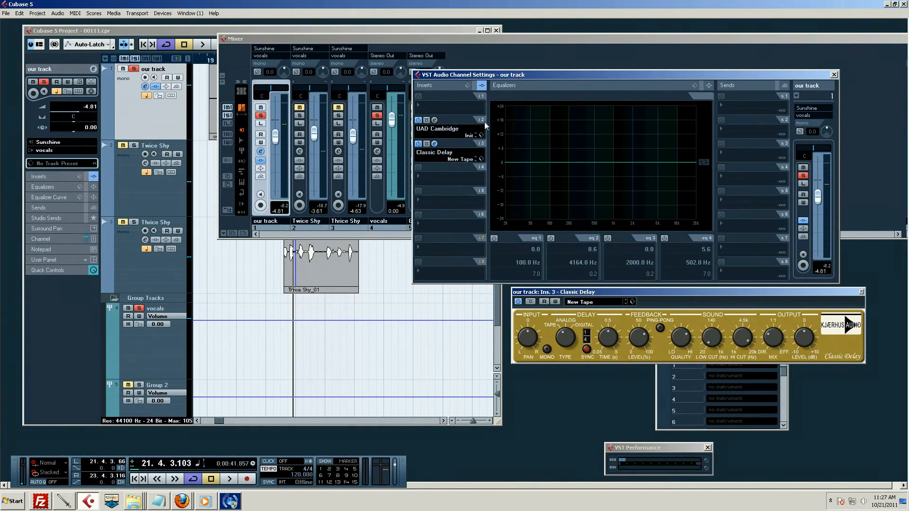
{"action": "mouse_move", "coordinate": [426, 152]}
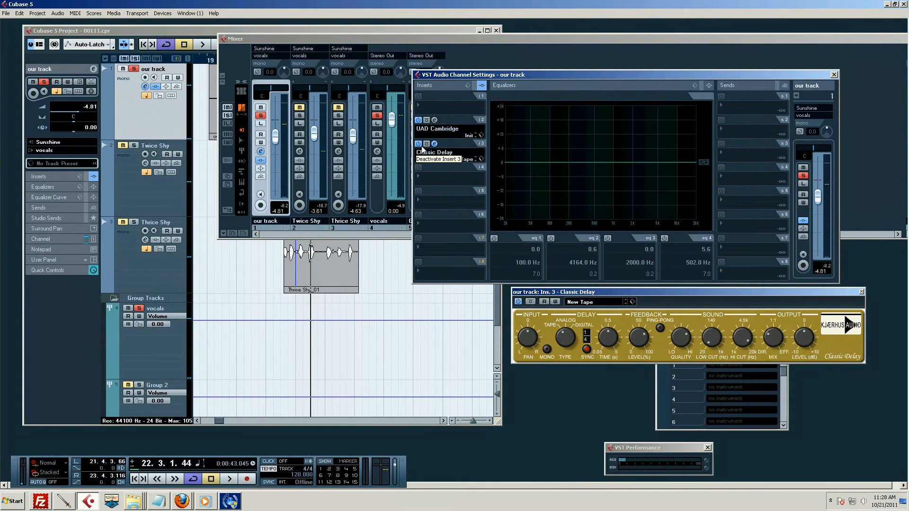
{"action": "mouse_move", "coordinate": [427, 169]}
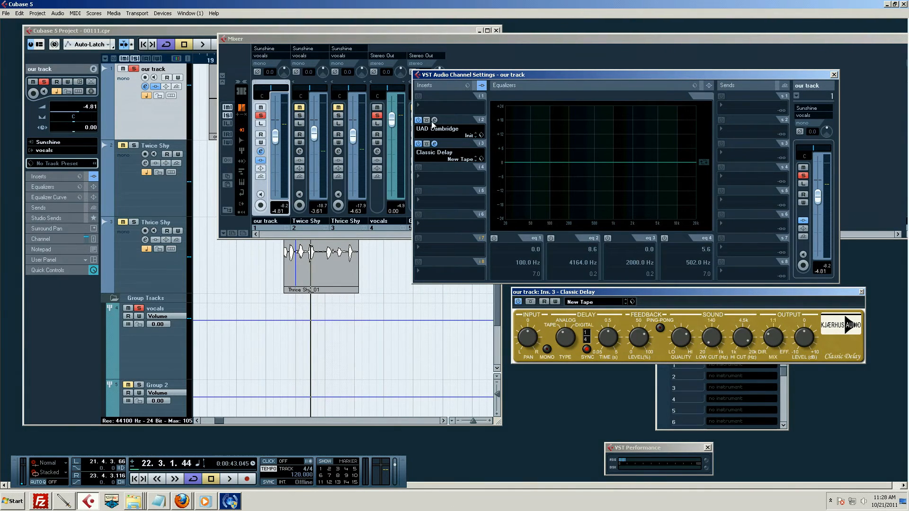
{"action": "mouse_move", "coordinate": [434, 122]}
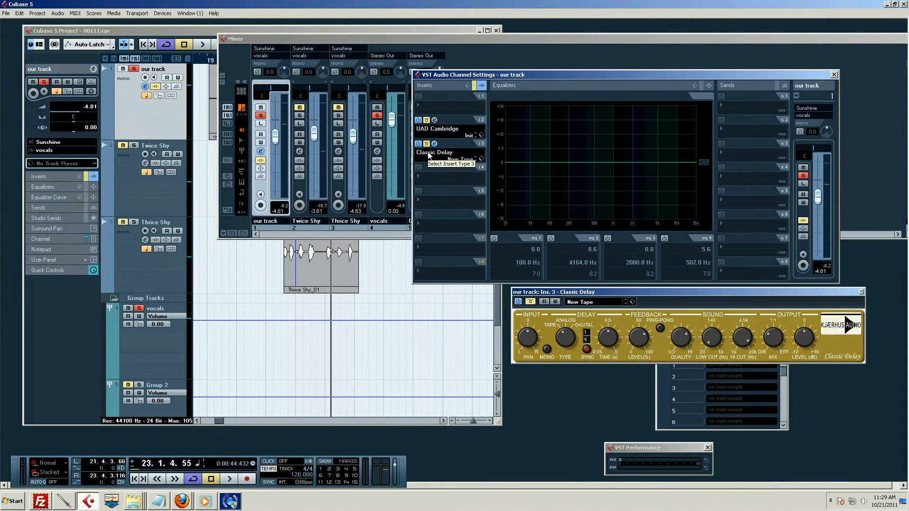
{"action": "mouse_move", "coordinate": [454, 151]}
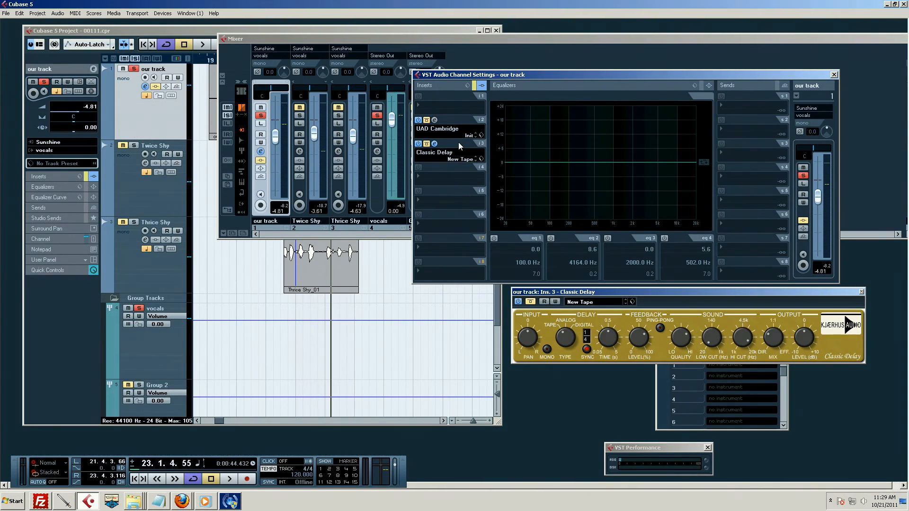
{"action": "mouse_move", "coordinate": [443, 146]}
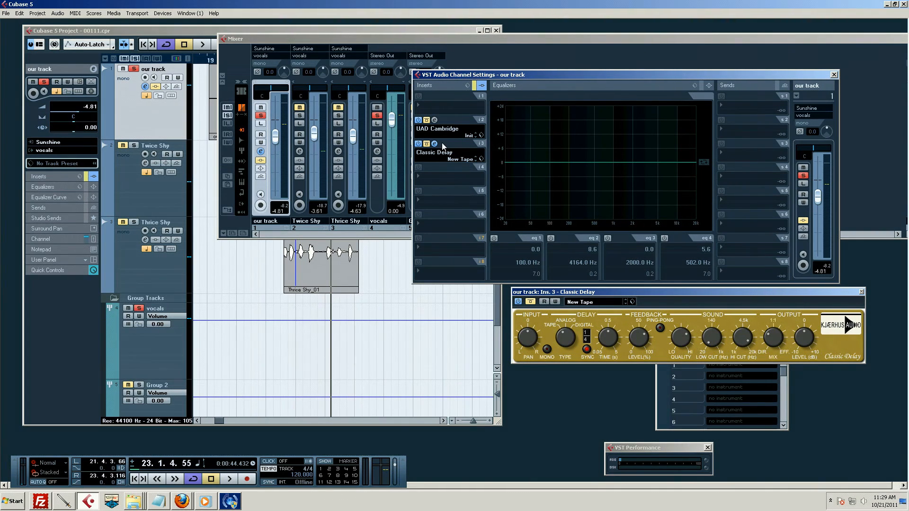
{"action": "mouse_move", "coordinate": [450, 144]}
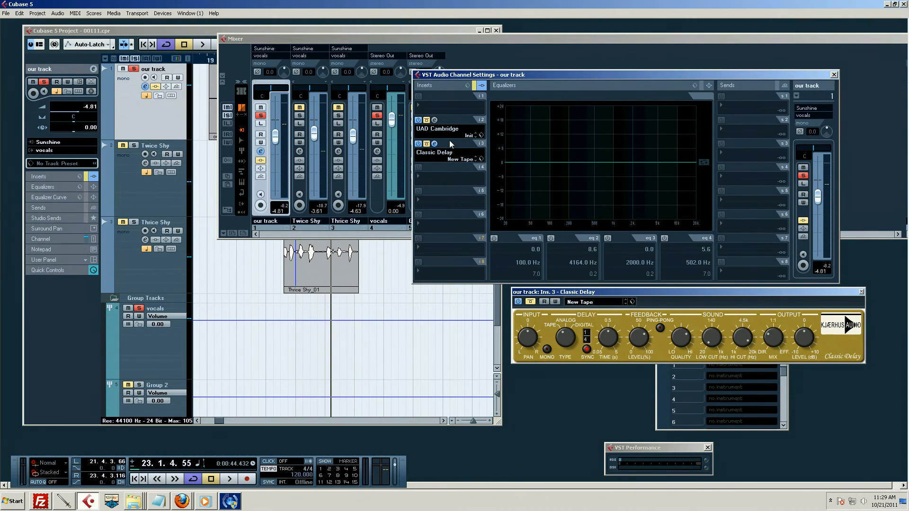
{"action": "mouse_move", "coordinate": [451, 154]}
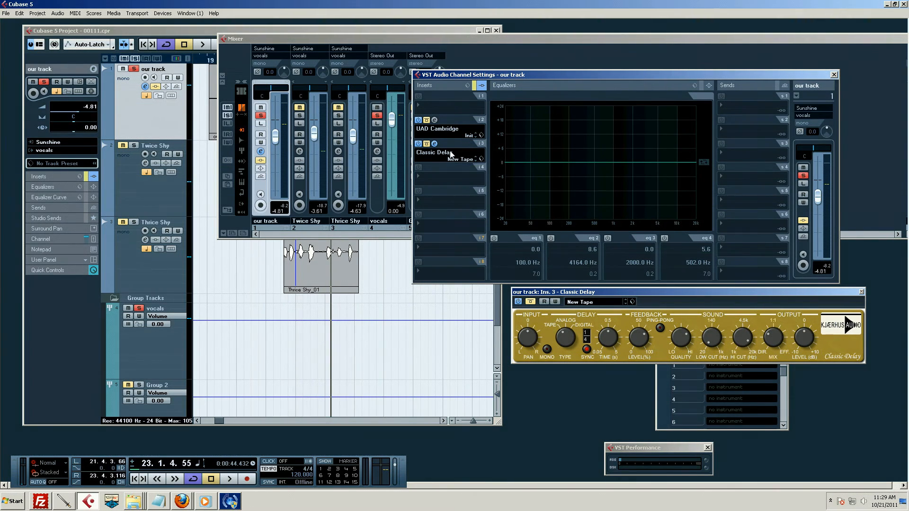
{"action": "mouse_move", "coordinate": [470, 144]}
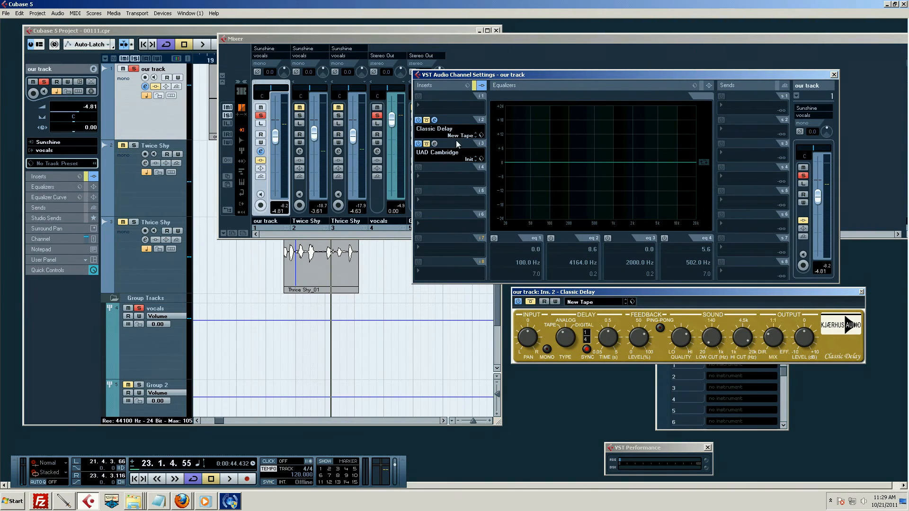
Move Classic Delay into insert slot 1 so UAD Cambridge follows in slot 2.
{"action": "left_click_drag", "start_coordinate": [440, 129], "coordinate": [440, 152]}
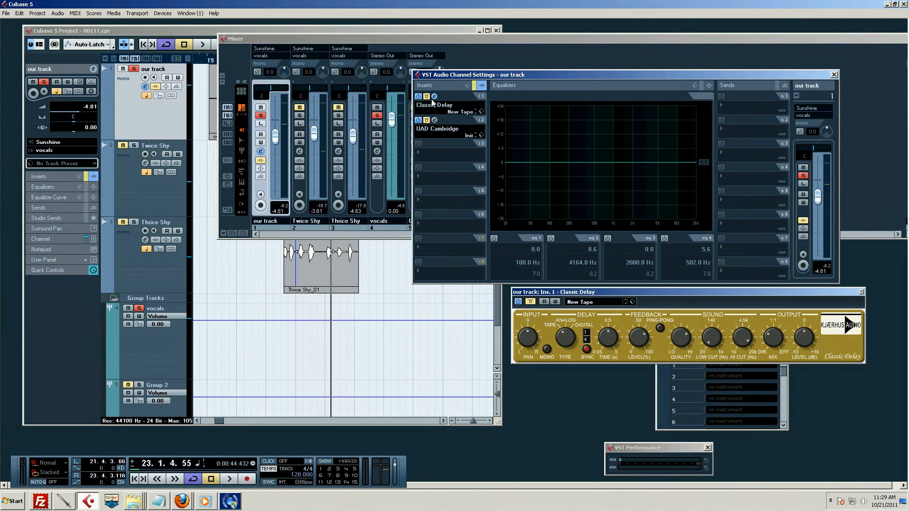
{"action": "mouse_move", "coordinate": [388, 99]}
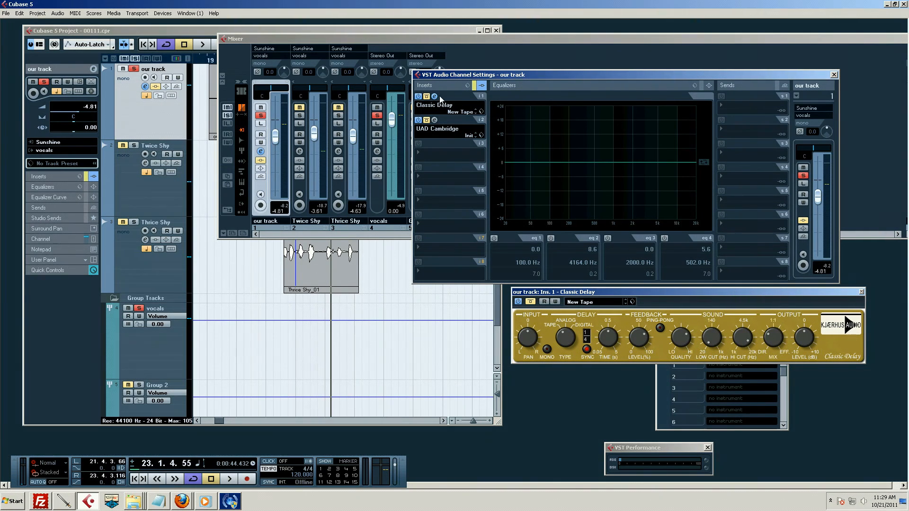
{"action": "mouse_move", "coordinate": [434, 96]}
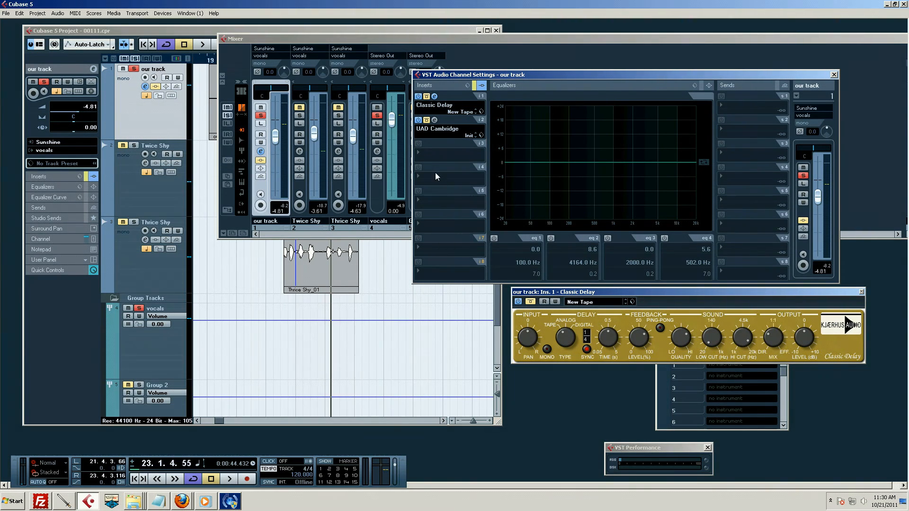
{"action": "mouse_move", "coordinate": [435, 170]}
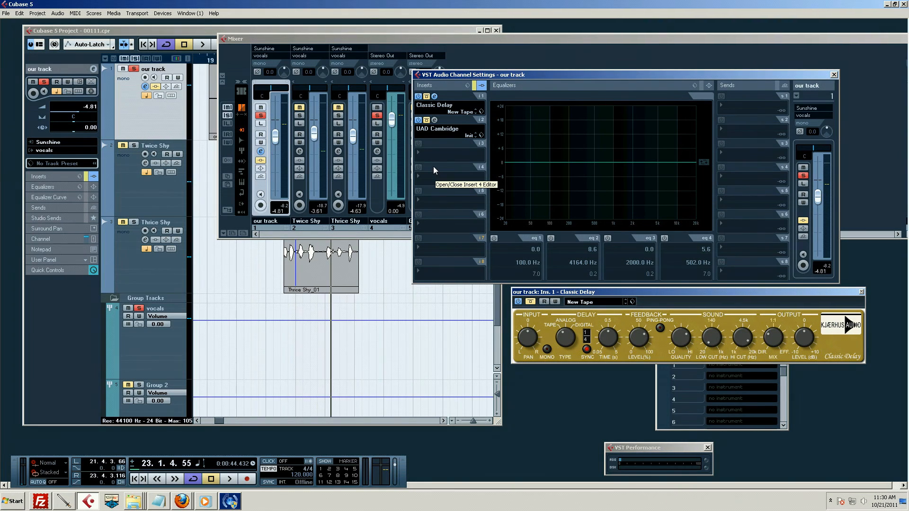